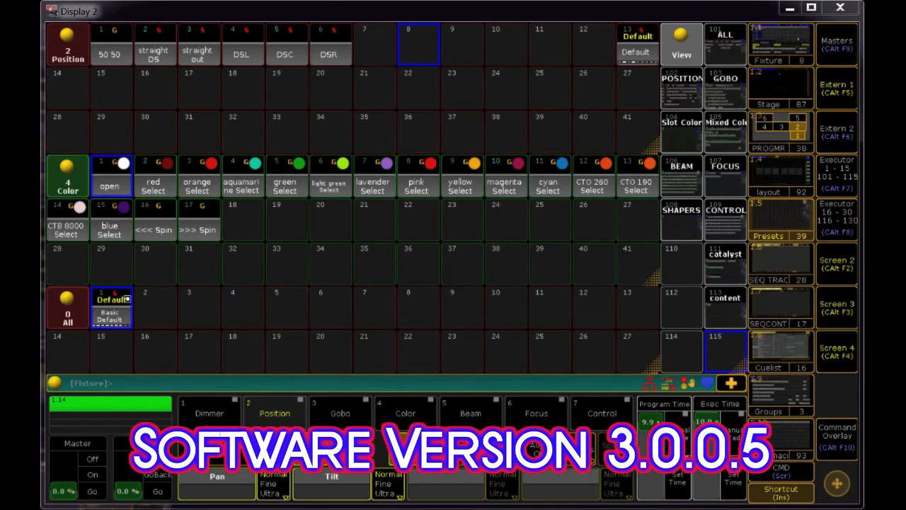
Switch to the layout with the Group pool, Fixture sheet and 3D Stage View
click(112, 307)
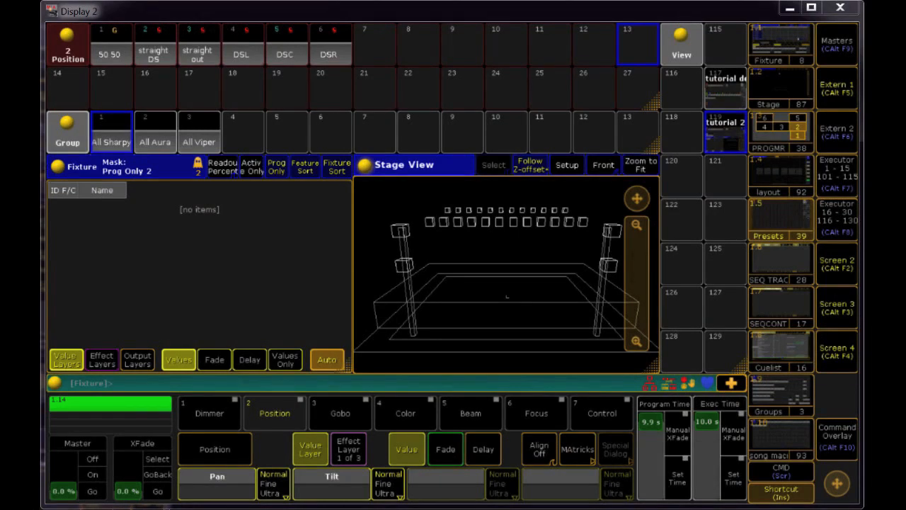
mouse_move(121, 144)
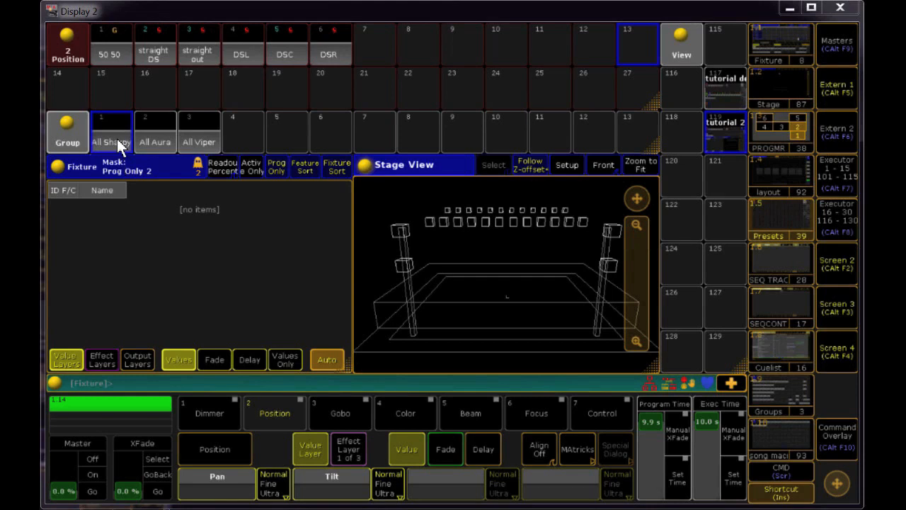
Select the All Sharpy group with beams converged and bring up the command keypad
click(111, 141)
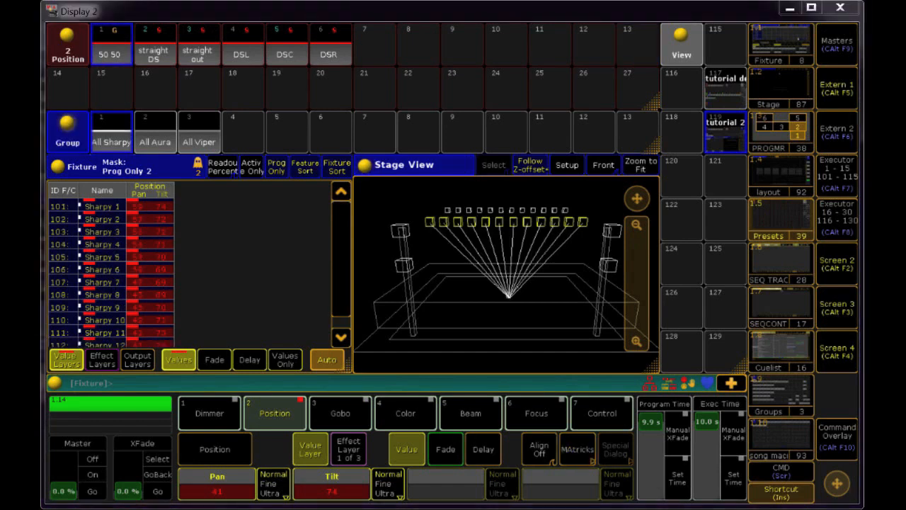
click(837, 436)
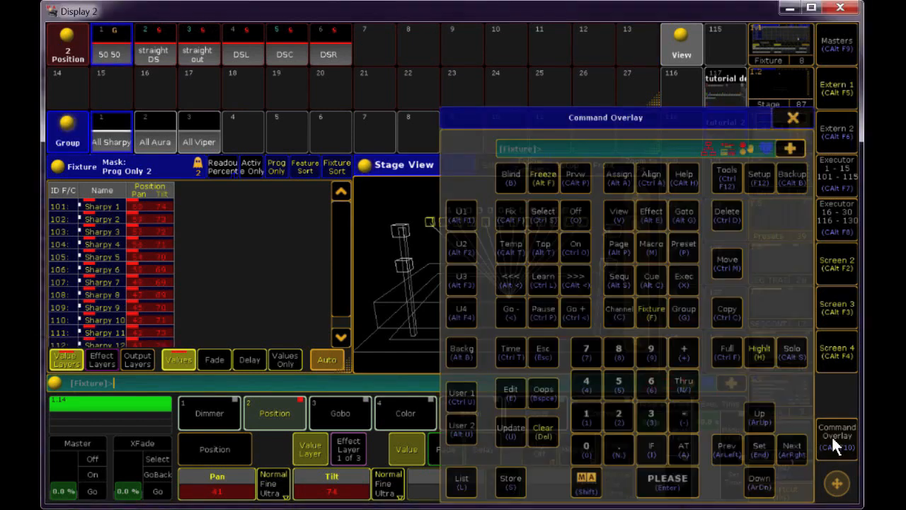
Store the Sharpy aim as position preset 2.13 and execute Assign Preset 2.13
click(510, 482)
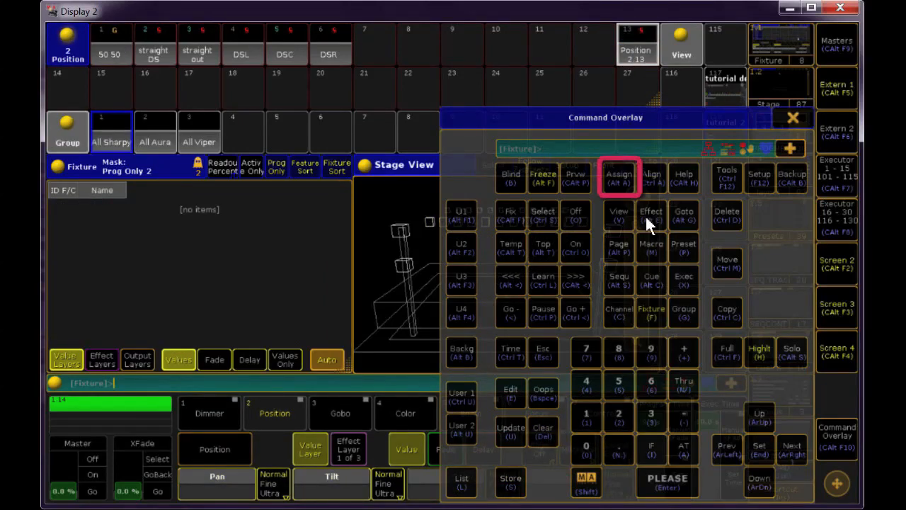
click(619, 178)
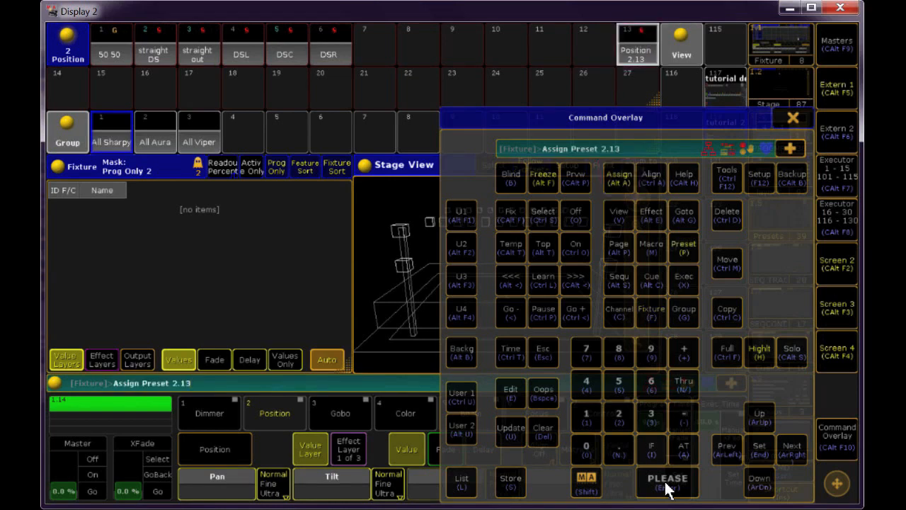
click(666, 482)
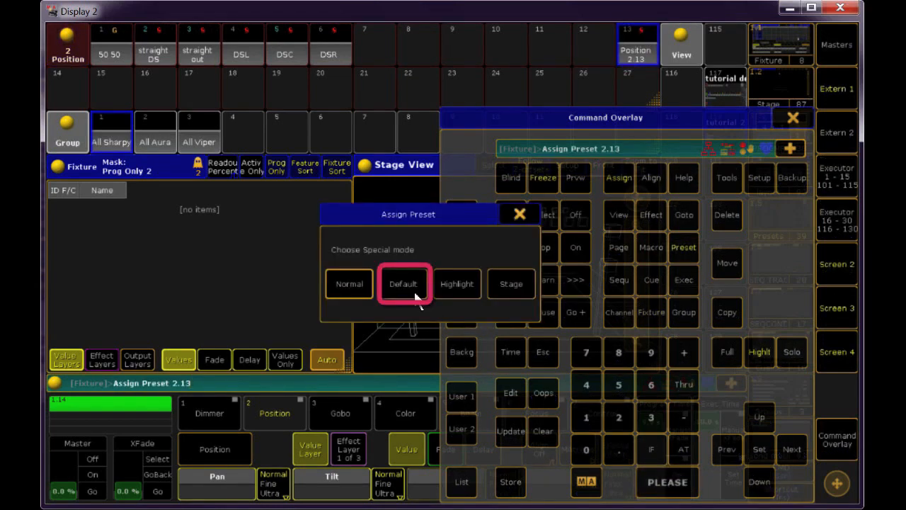
Choose Default in the Assign Preset pop-up so preset 2.13 becomes a default preset
click(404, 283)
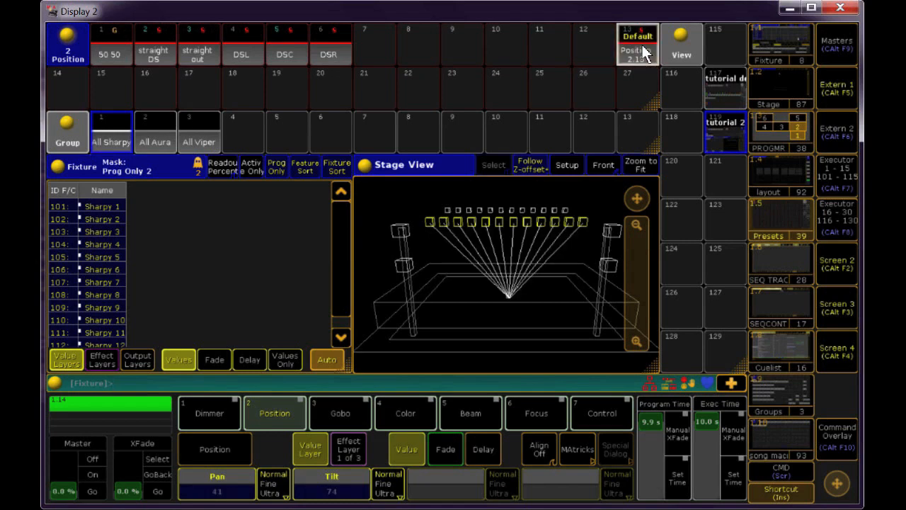
mouse_move(644, 54)
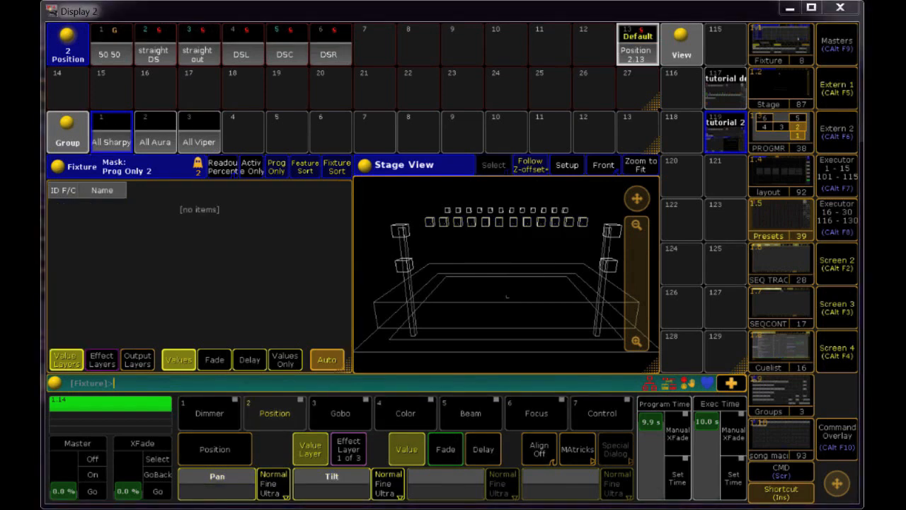
Give the All Sharpy fixtures Color C1, start a store, then close it and clear the programmer
click(111, 135)
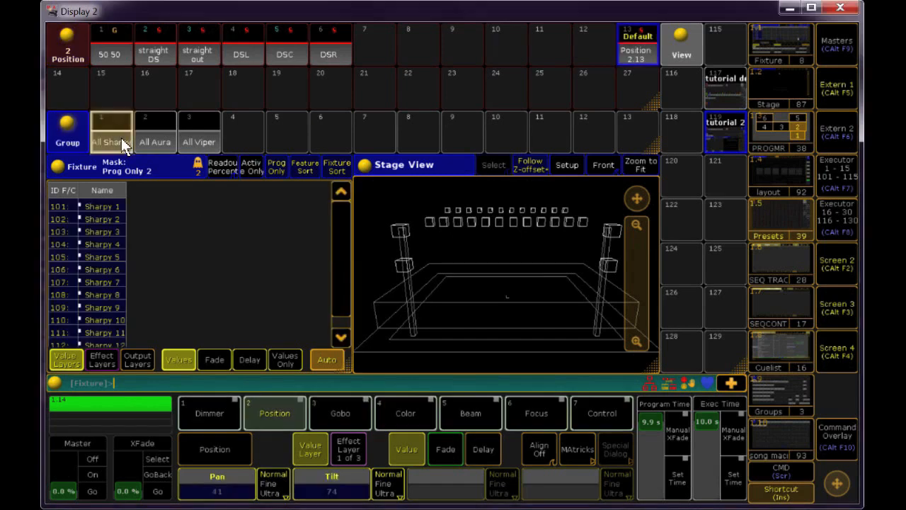
click(110, 135)
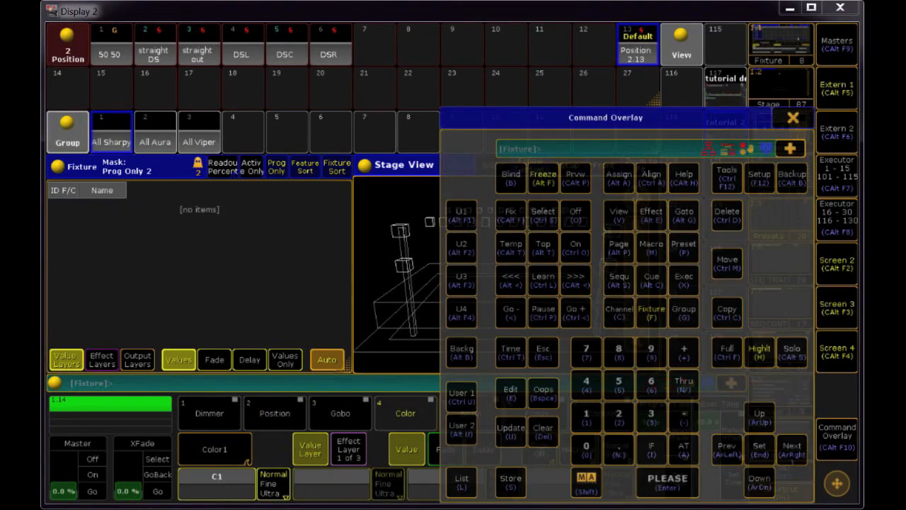
mouse_move(198, 303)
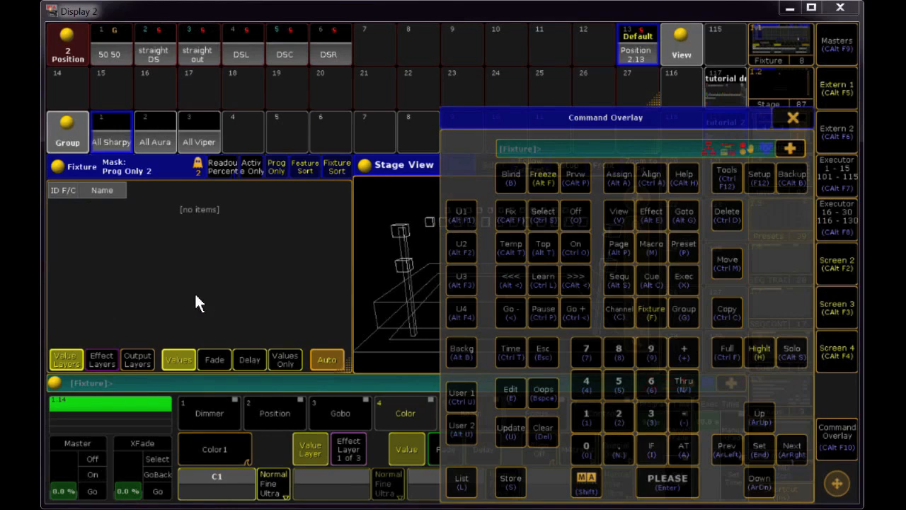
click(111, 133)
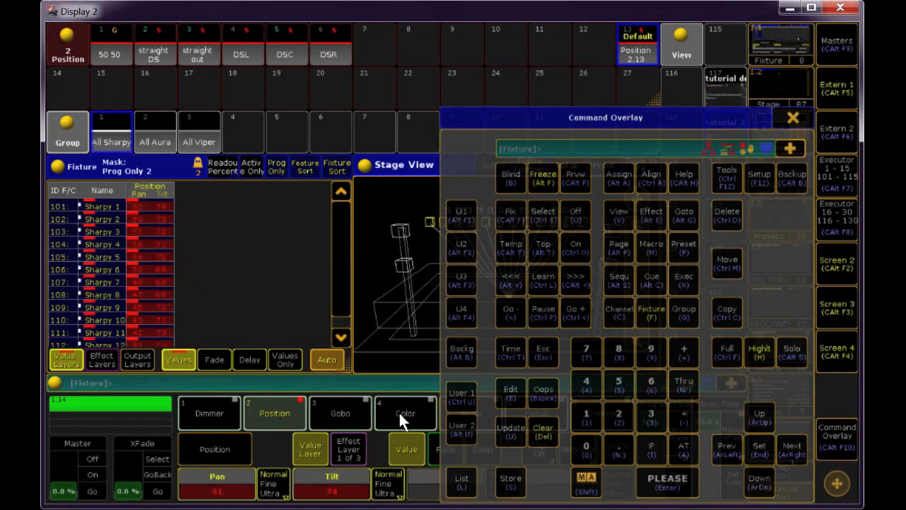
click(405, 414)
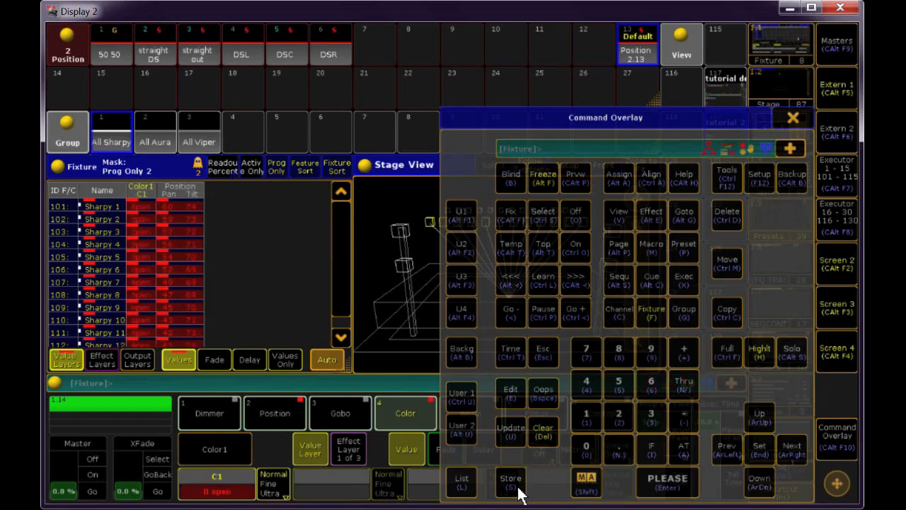
click(510, 482)
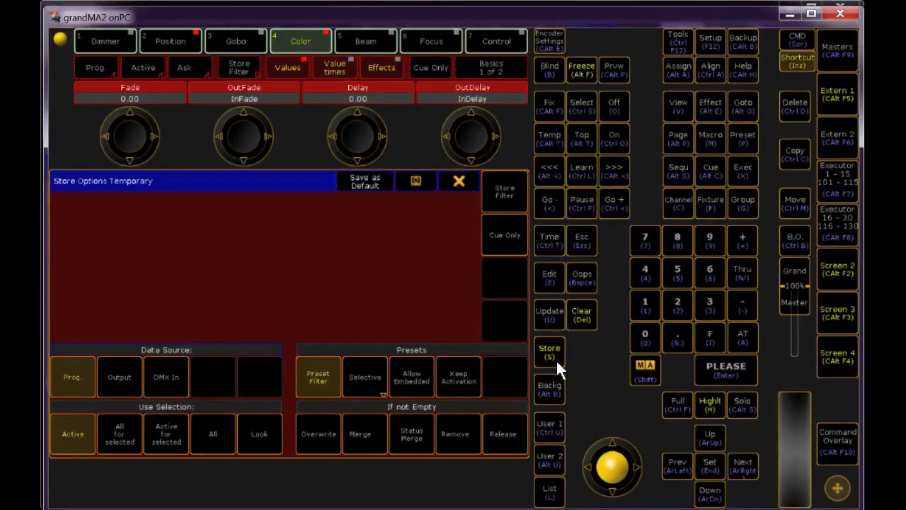
click(317, 376)
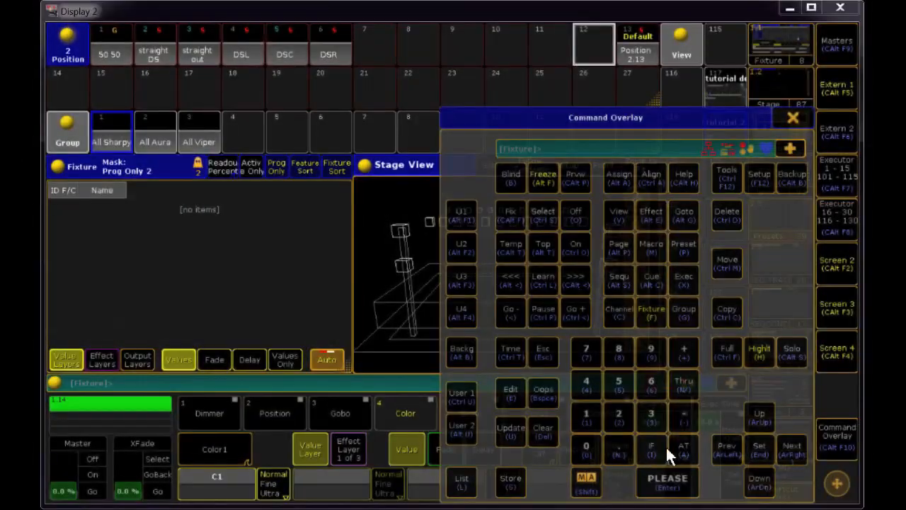
Go through Setup and Patch & Fixture Schedule into the Fixture Types editor
click(619, 178)
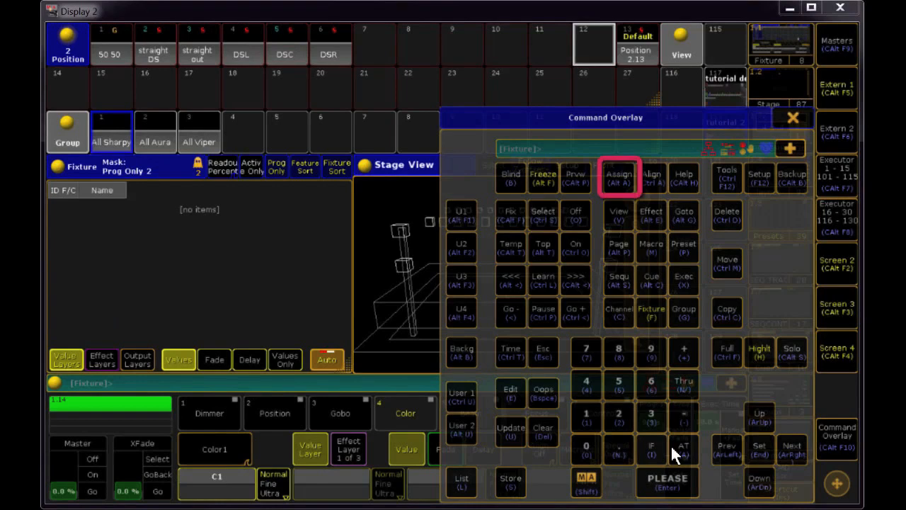
click(619, 179)
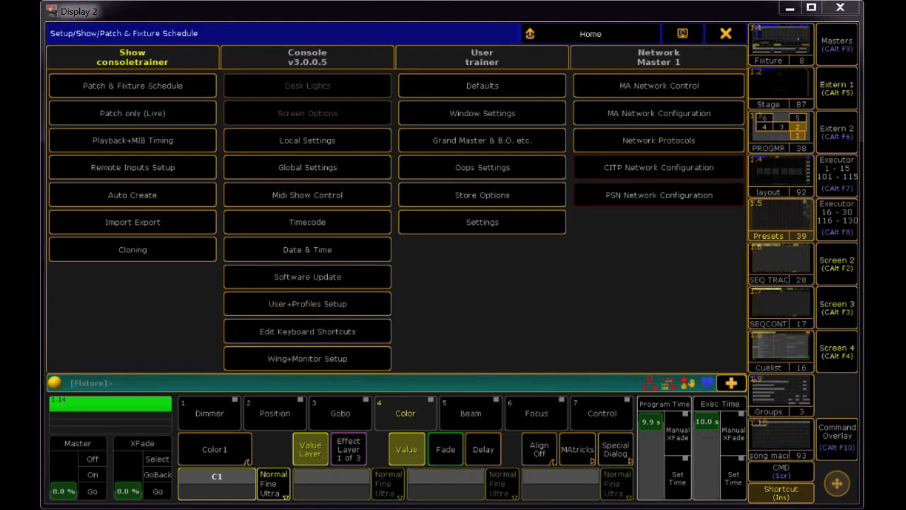
click(133, 85)
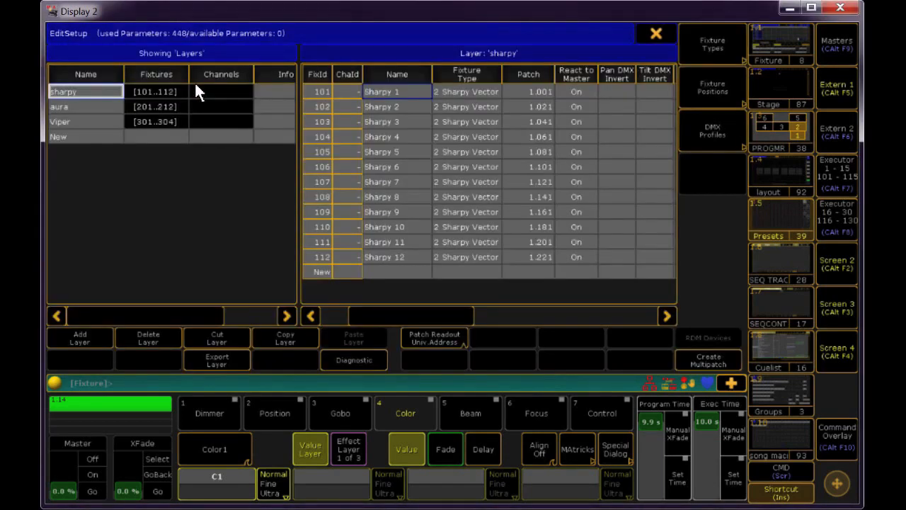
click(714, 44)
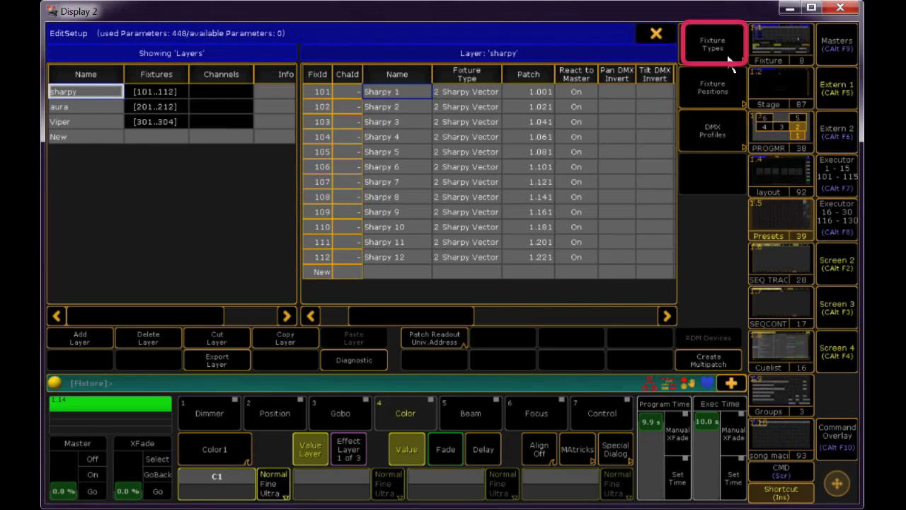
click(714, 44)
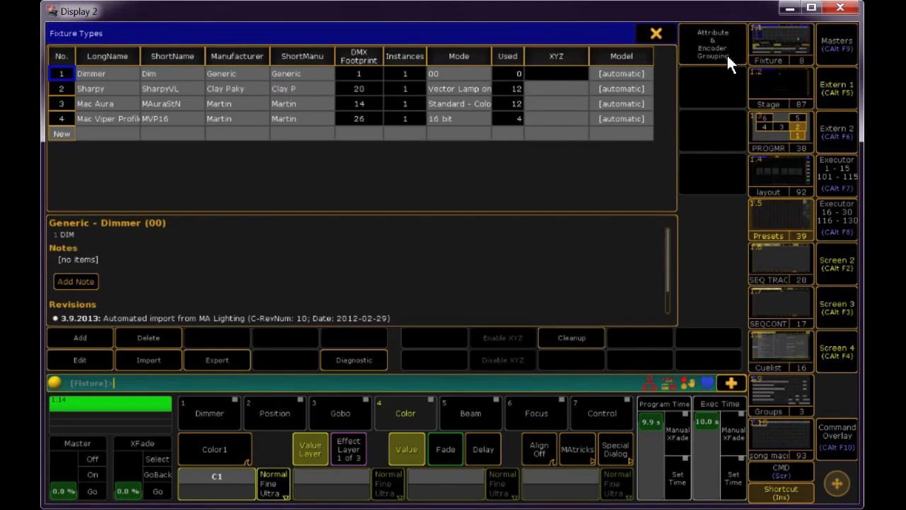